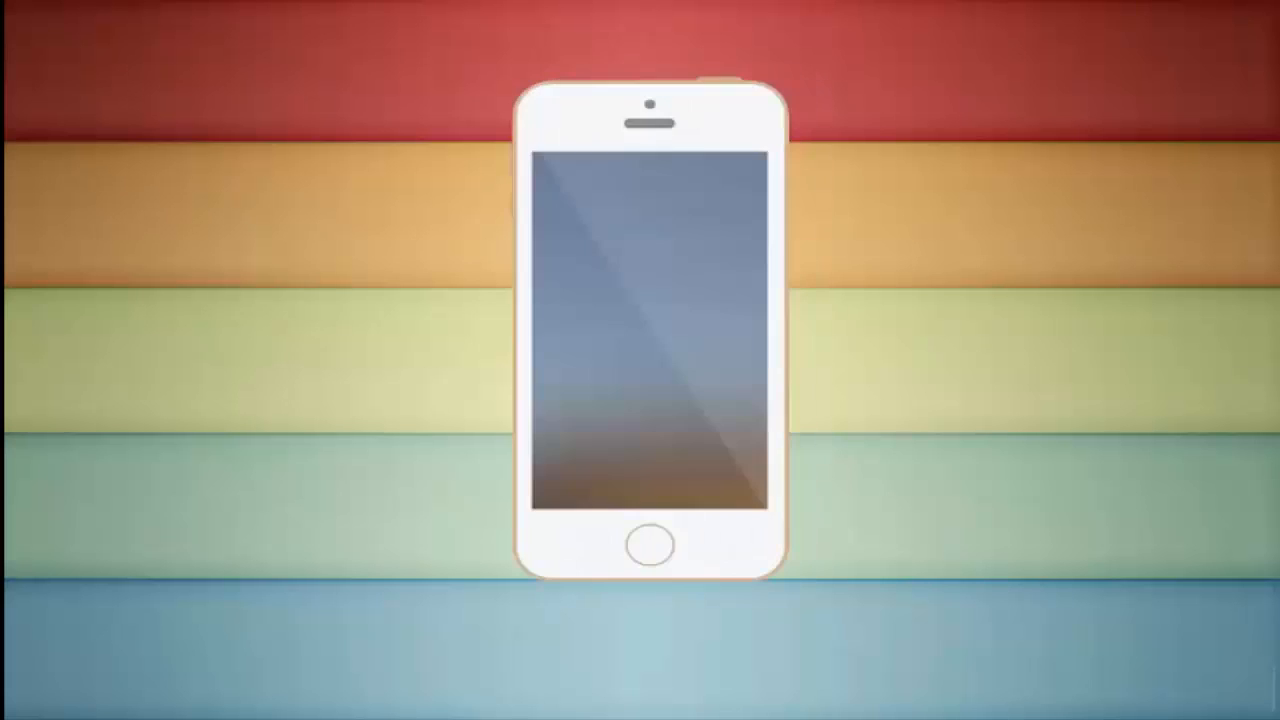
Unlock the iPhone after the intro animation to reveal the home screen app grid
{"action": "left_click", "coordinate": [647, 544]}
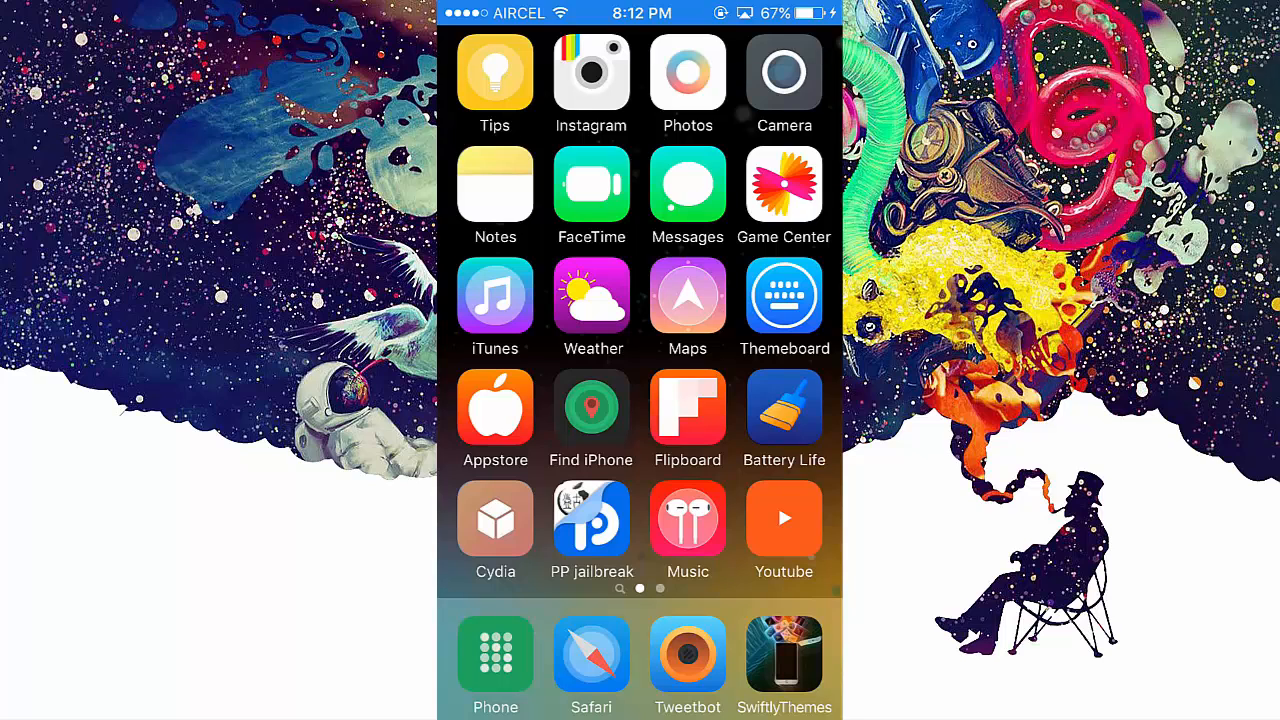
Search the App Store for 'themeboard' to list Taphive's Themeboard keyboard app
{"action": "type", "text": "App"}
{"action": "type", "text": "Themeb"}
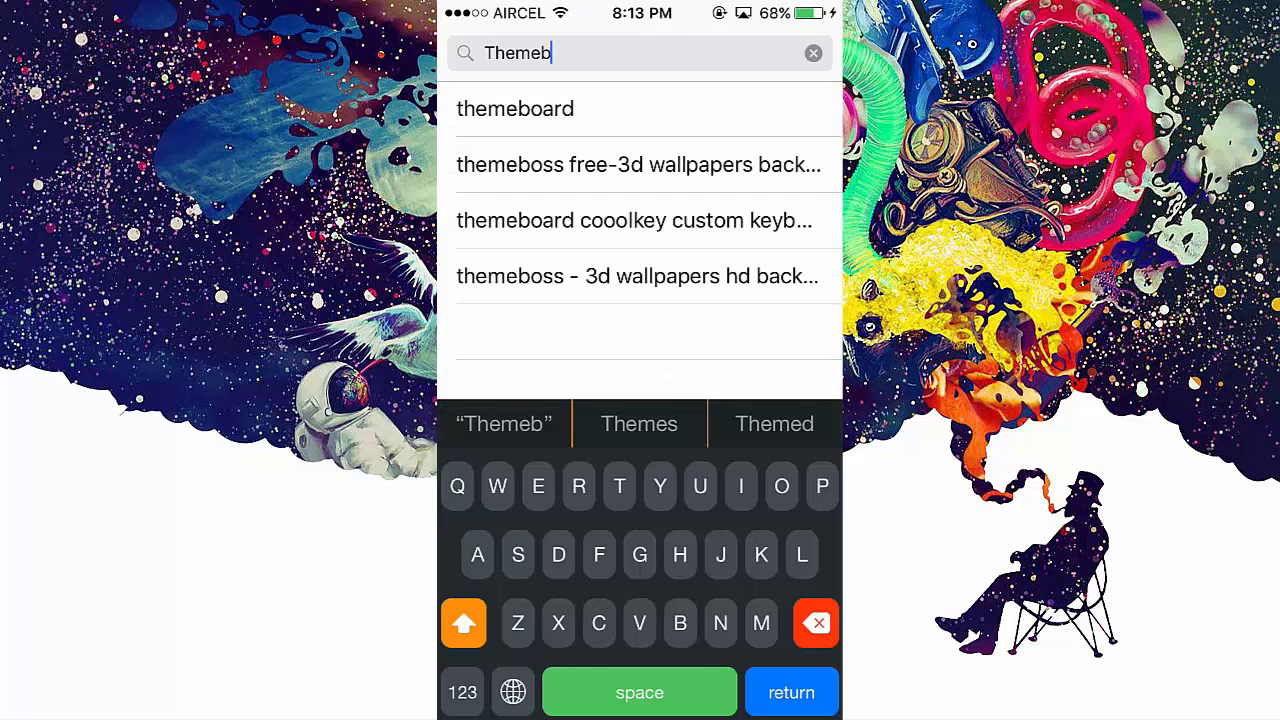
{"action": "left_click", "coordinate": [515, 108]}
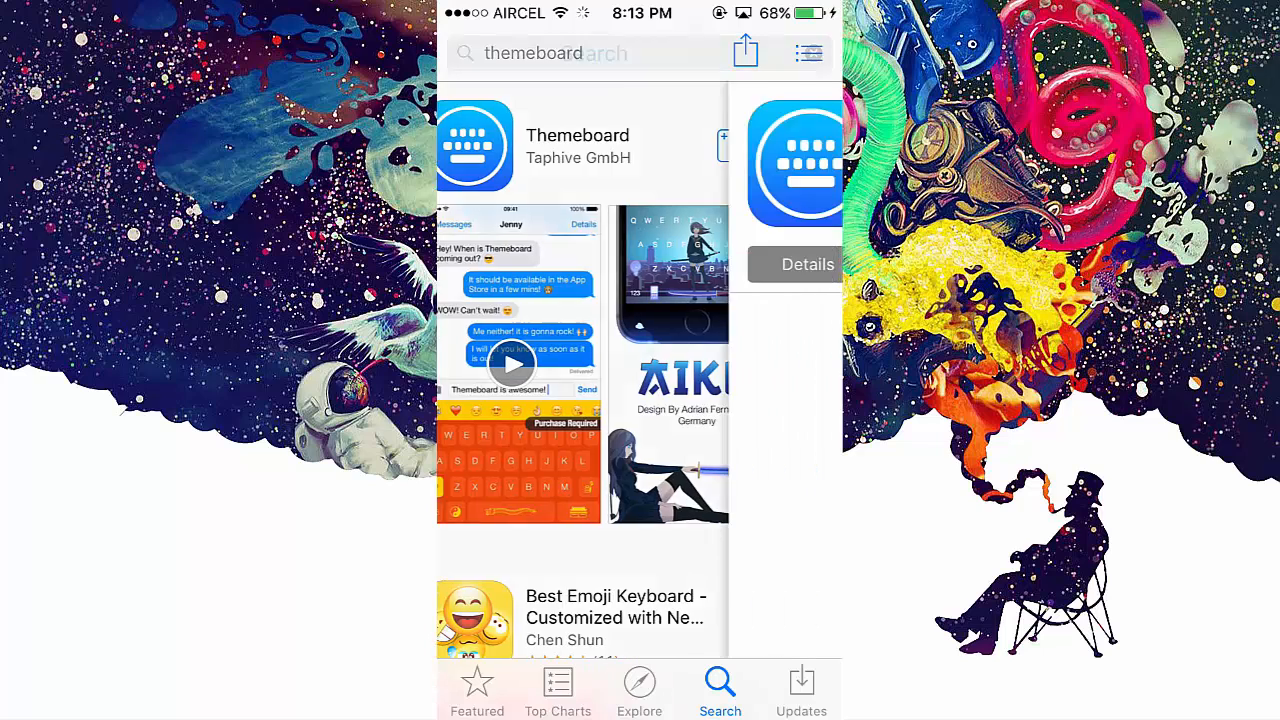
{"action": "left_click", "coordinate": [577, 135]}
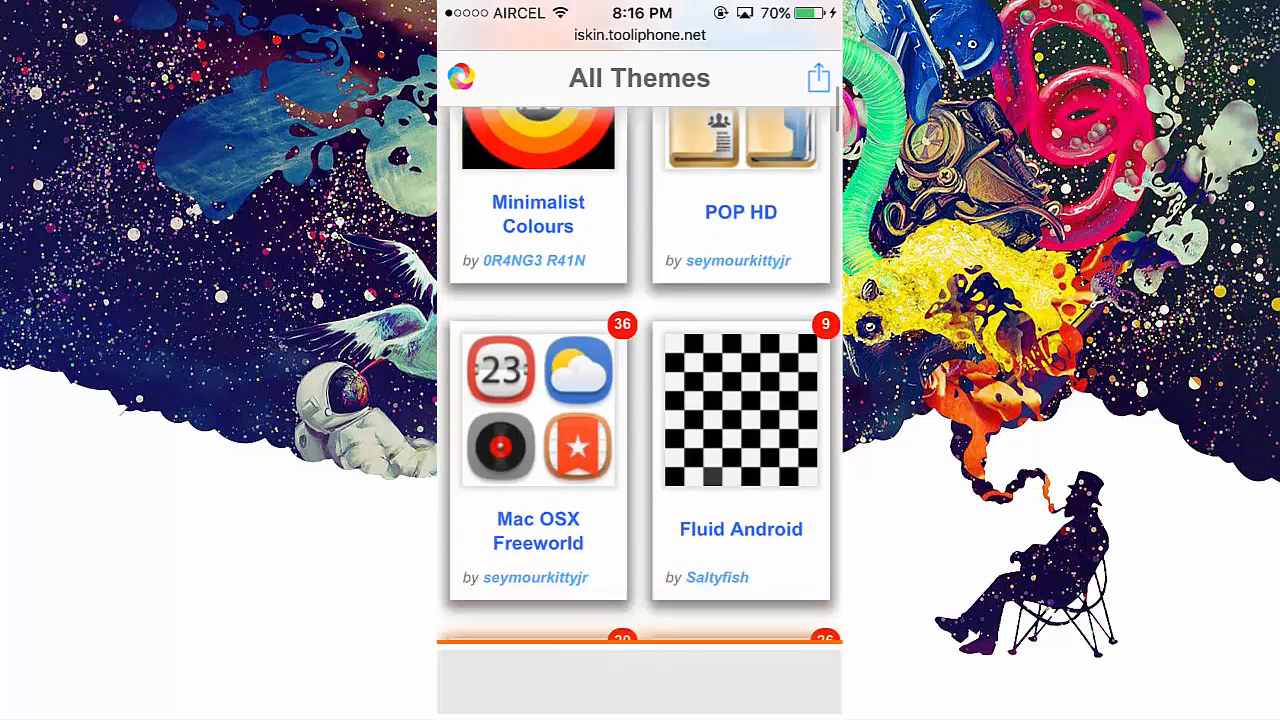
Scroll down through the iSkin All Themes icon gallery in Safari
{"action": "scroll", "scroll_direction": "down", "scroll_amount": 3}
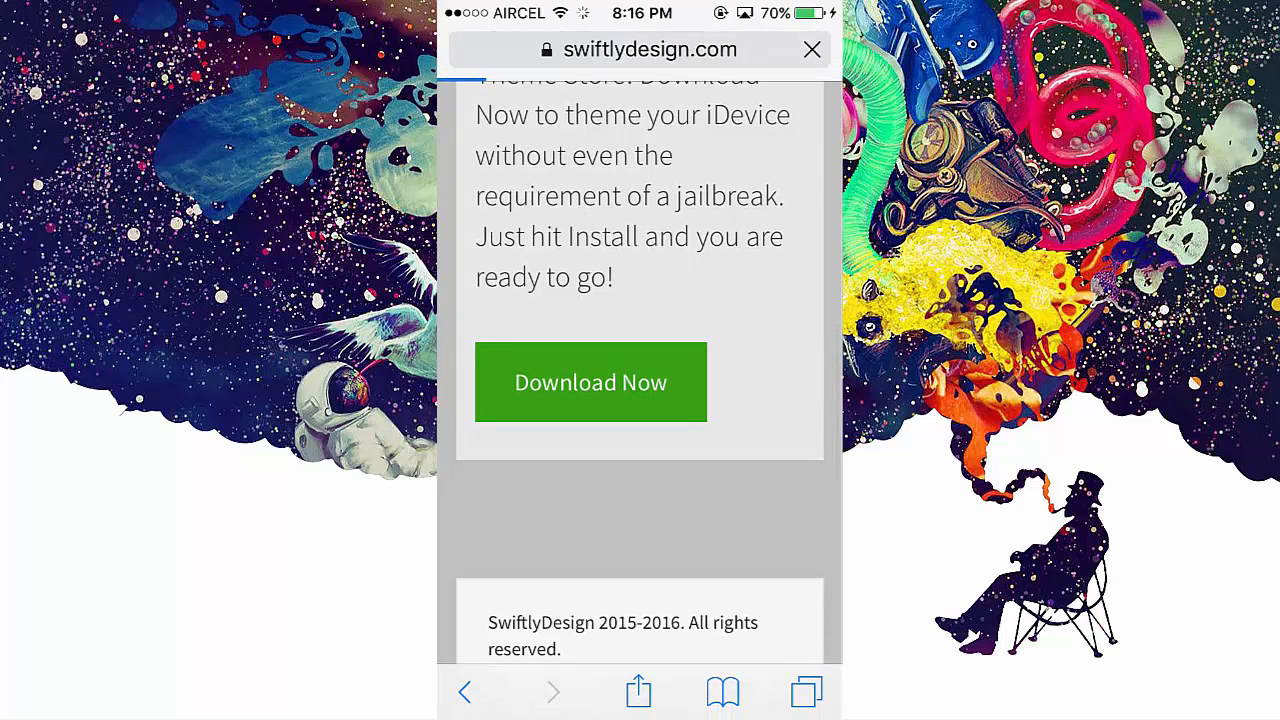
Download SwiftlyThemes from swiftlydesign.com, then launch it to view the Auran theme
{"action": "left_click", "coordinate": [590, 382]}
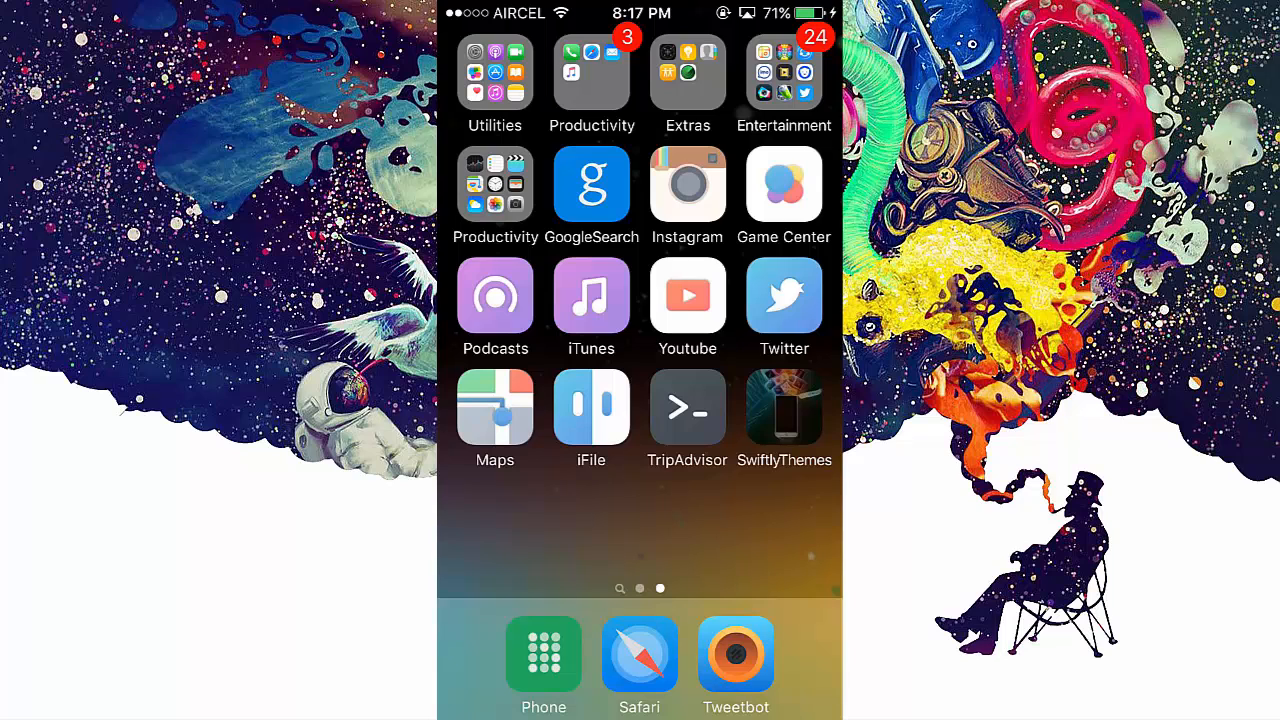
{"action": "left_click", "coordinate": [784, 405]}
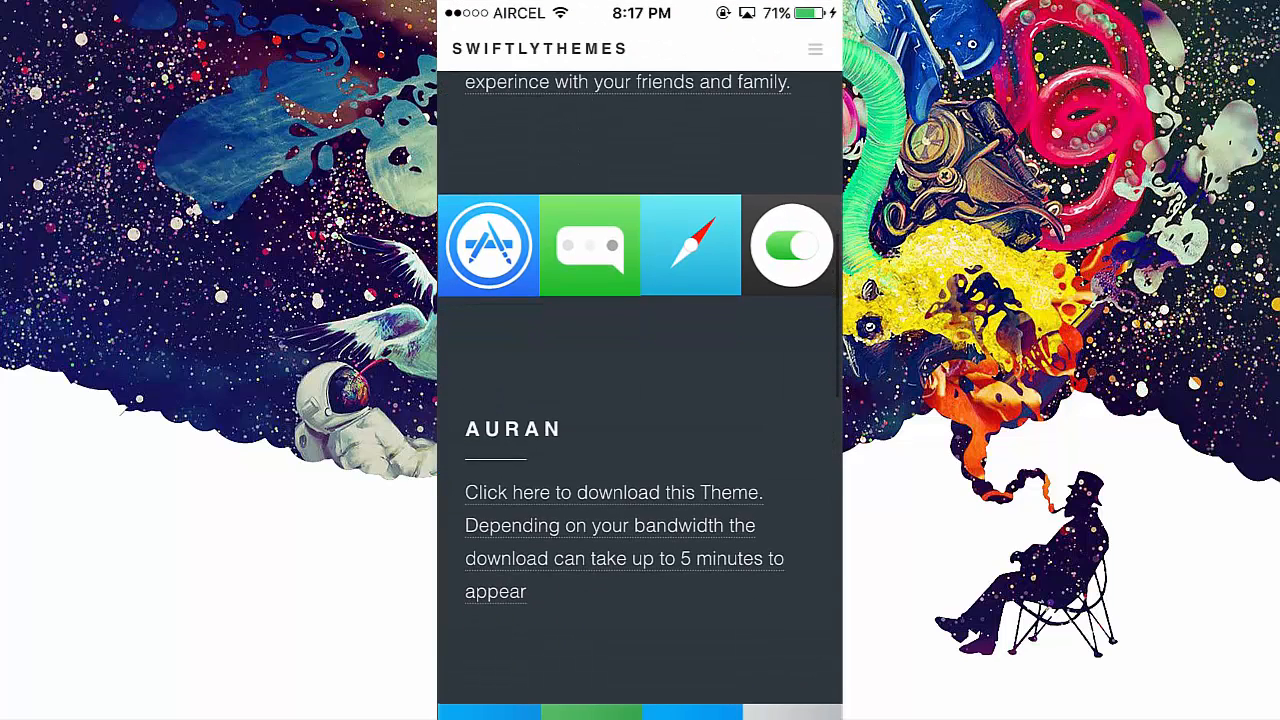